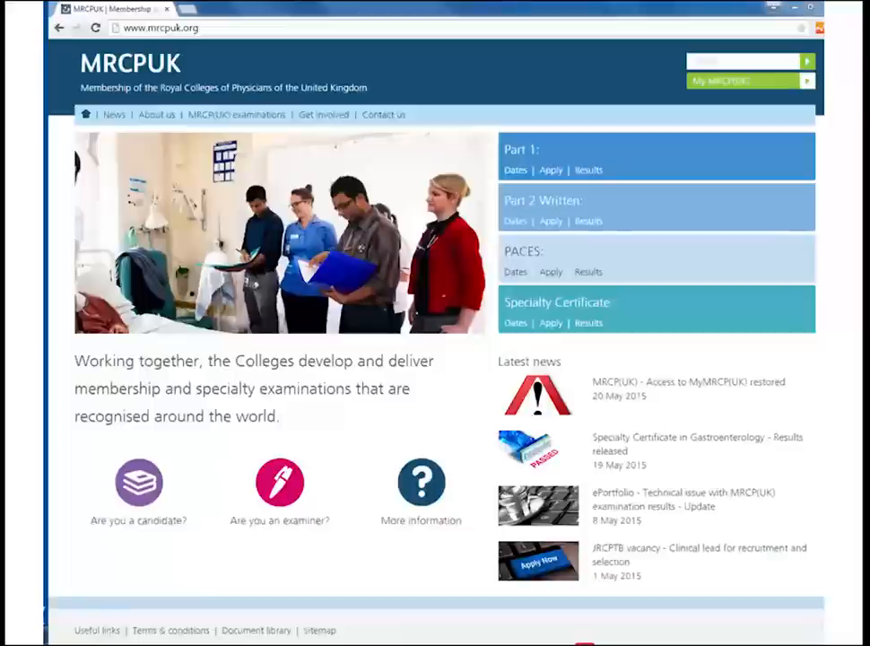
# - Go to the MyMRCP(UK) sign-in page from the mrcpuk.org header
pyautogui.click(747, 81)
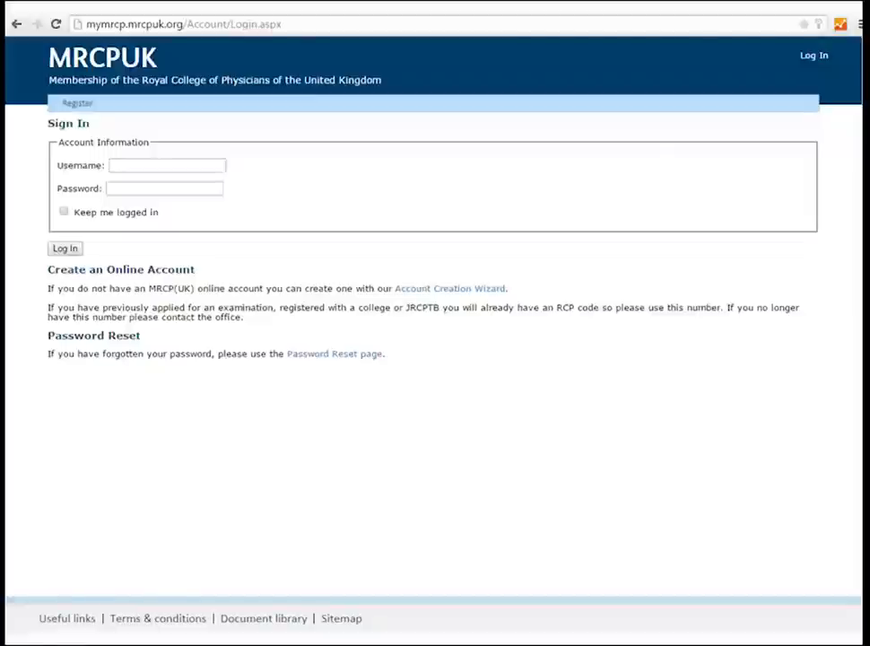
# - Log in to the candidate account and show the Upcoming Exams list
pyautogui.click(64, 248)
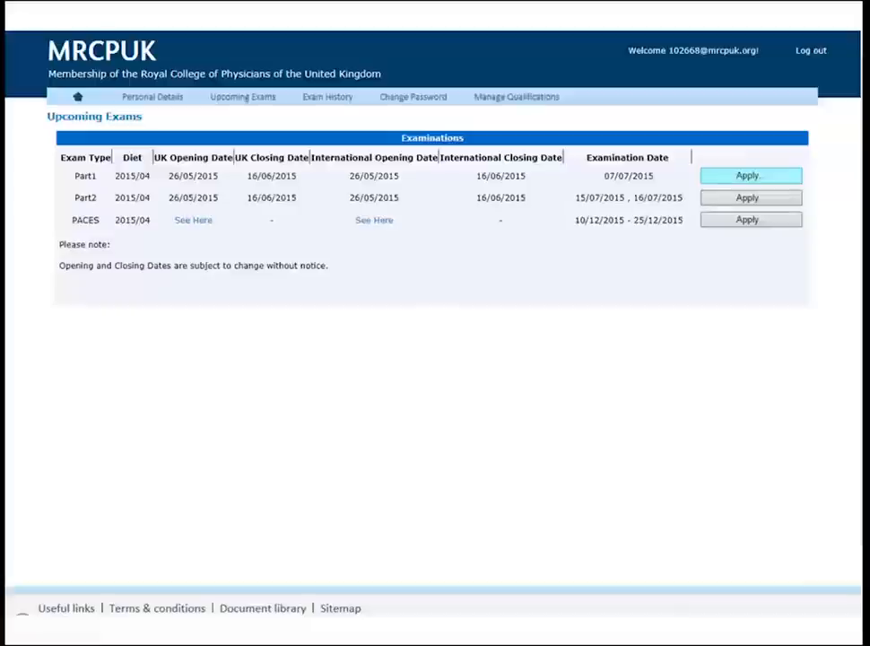
# - Start a new application for the PACES exam from the Upcoming Exams list
pyautogui.click(750, 174)
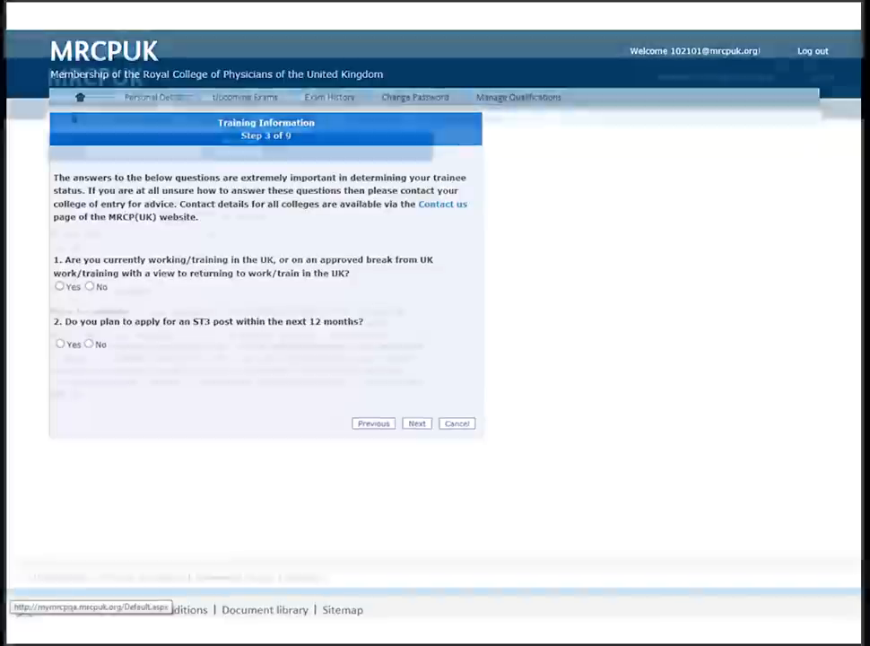
# - Answer the UK trainee-status question on the Training Information step
pyautogui.click(416, 423)
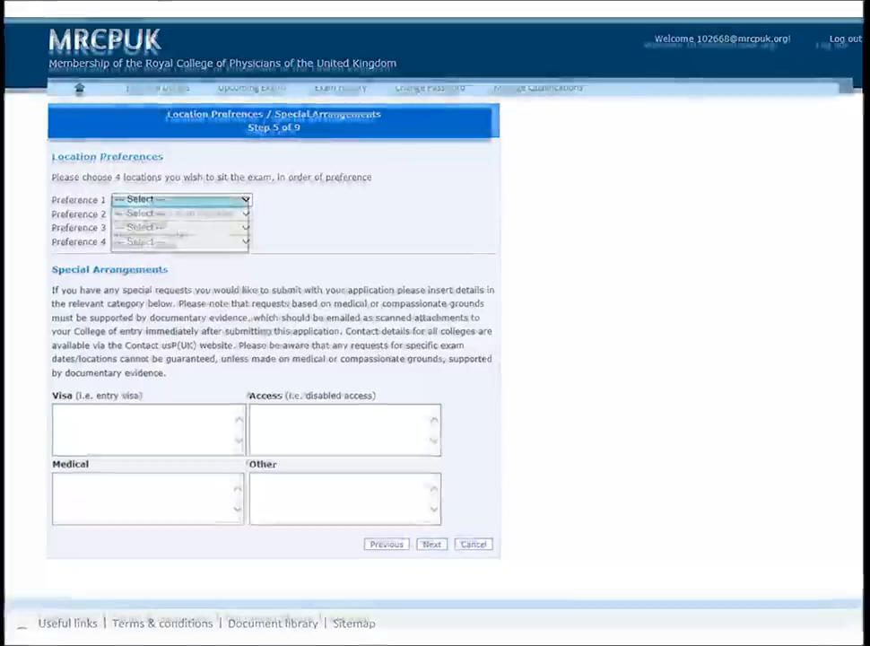
# - Choose a first-choice exam location from the Preference dropdown
pyautogui.click(179, 199)
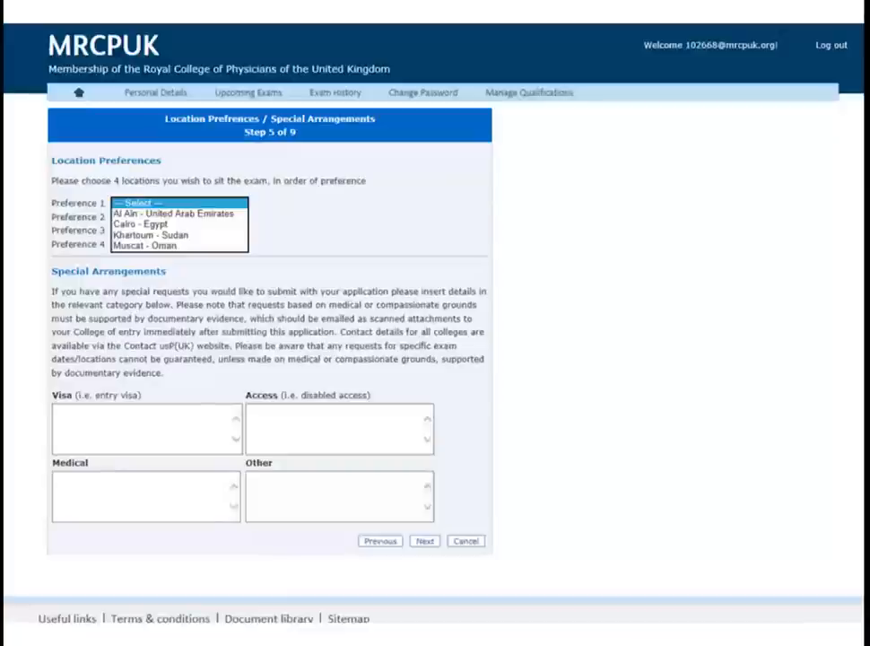
pyautogui.click(424, 539)
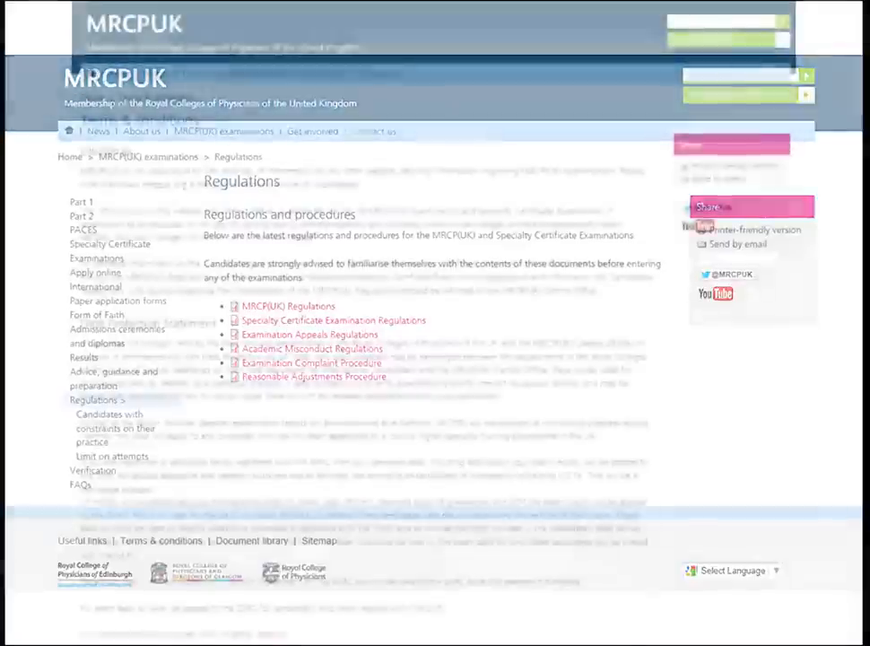
pyautogui.click(167, 538)
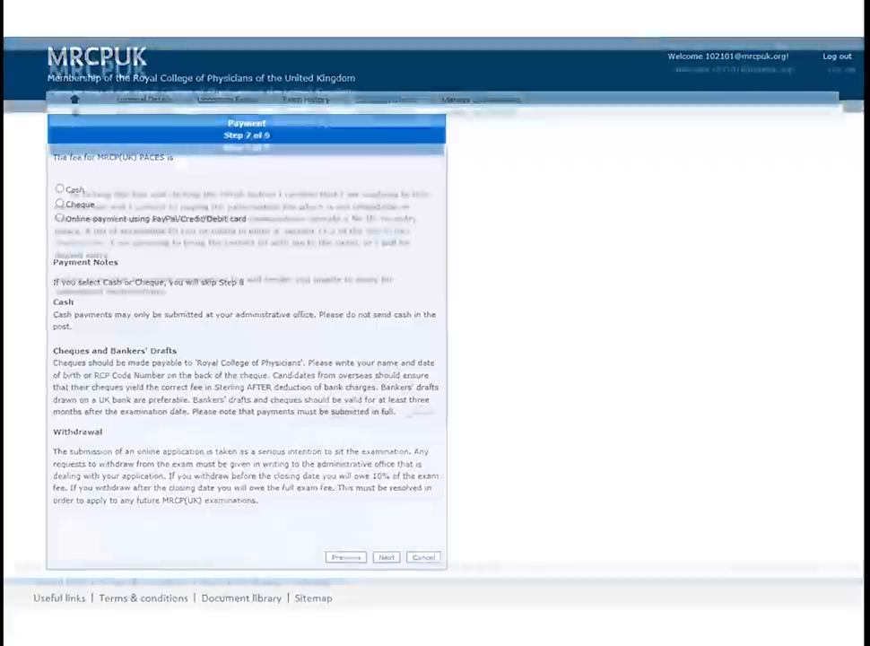
# - Select a payment option for the PACES exam fee on step 7
pyautogui.click(386, 556)
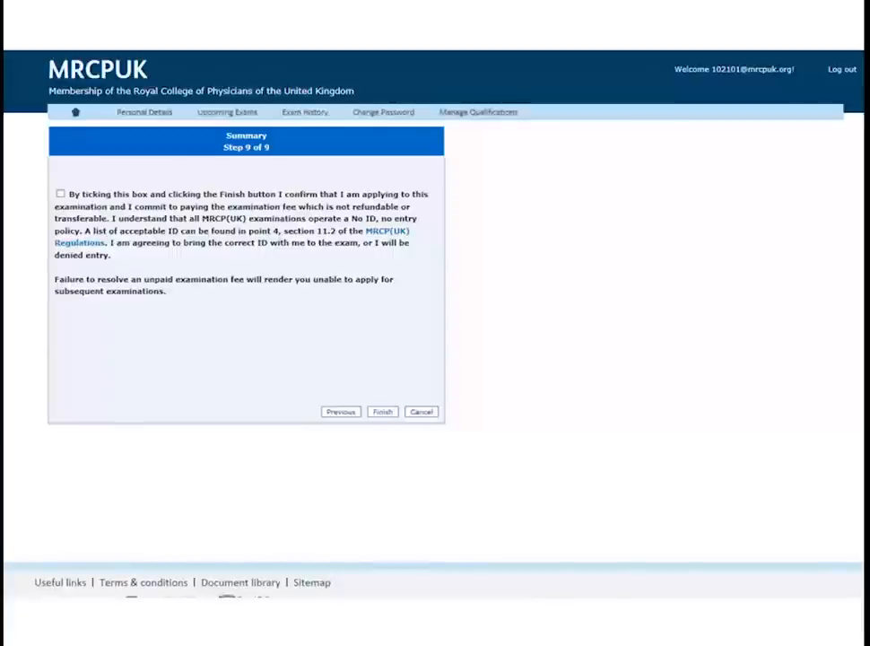
# - Set payment to online PayPal/Credit/Debit card and choose the payment provider option
pyautogui.click(339, 411)
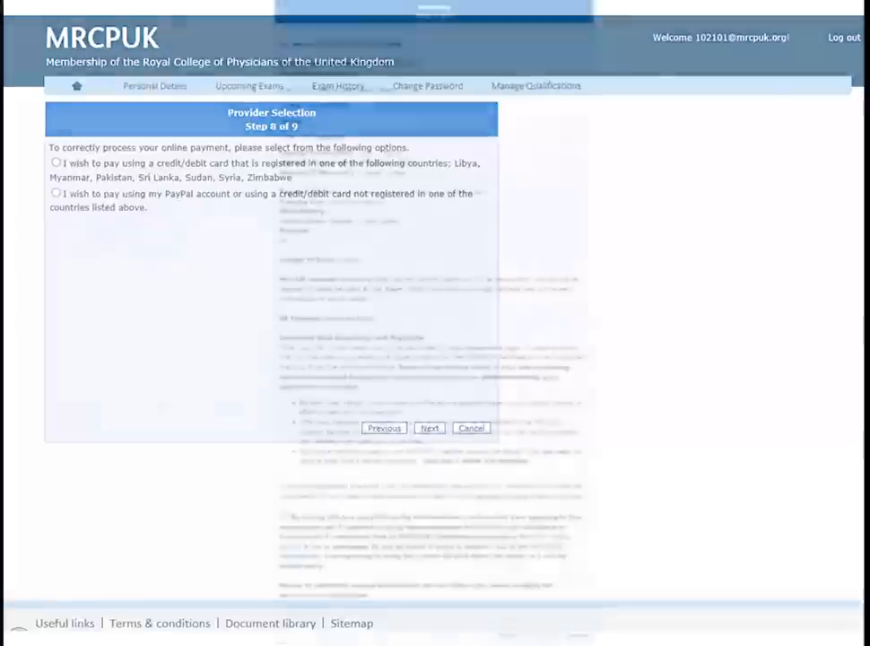
pyautogui.click(429, 428)
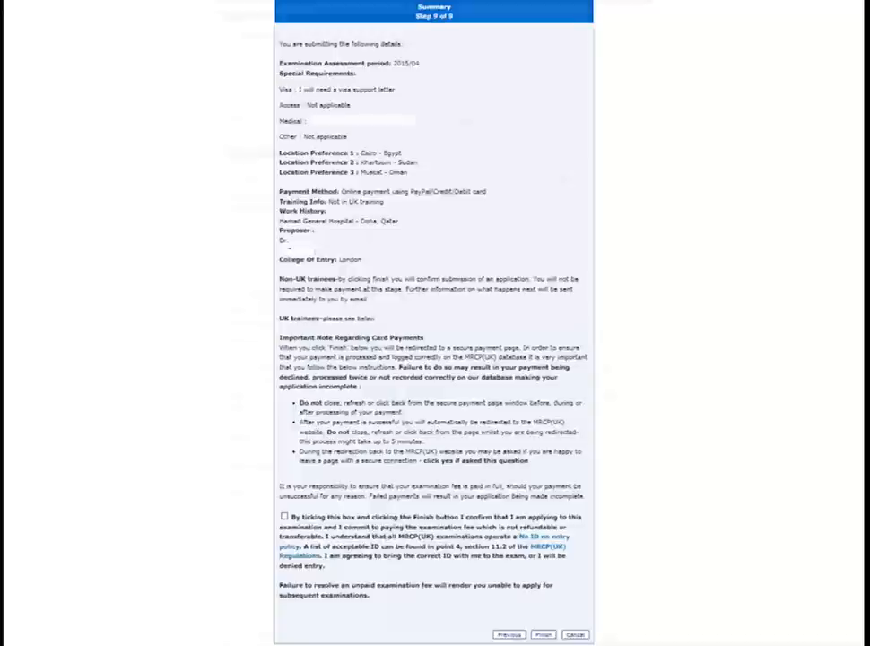
# - Tick the declaration and finish, submitting the PACES application to Exam History
pyautogui.click(543, 630)
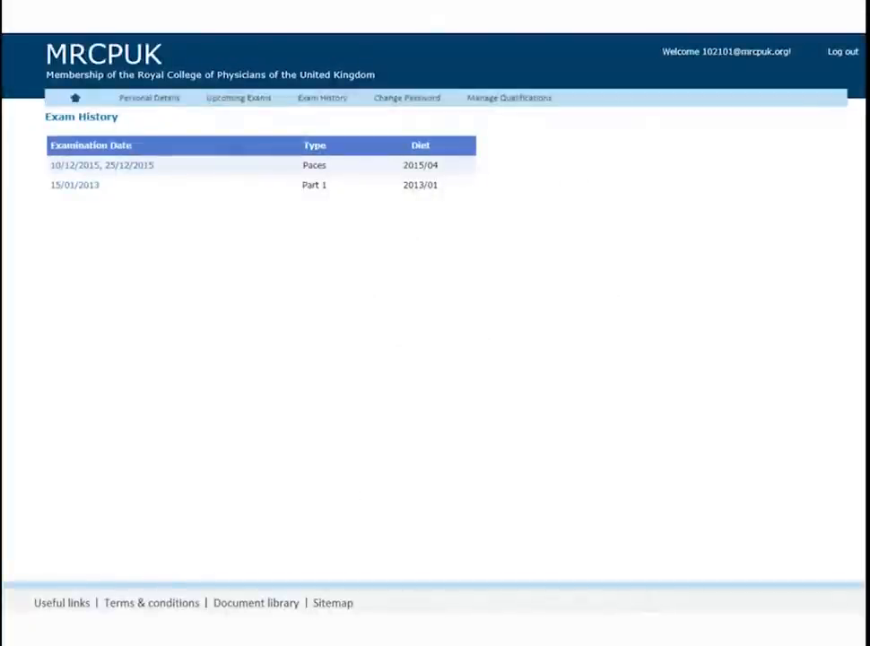
# - From Exam History, start Pay Now for the PACES 2015/04 application
pyautogui.click(101, 165)
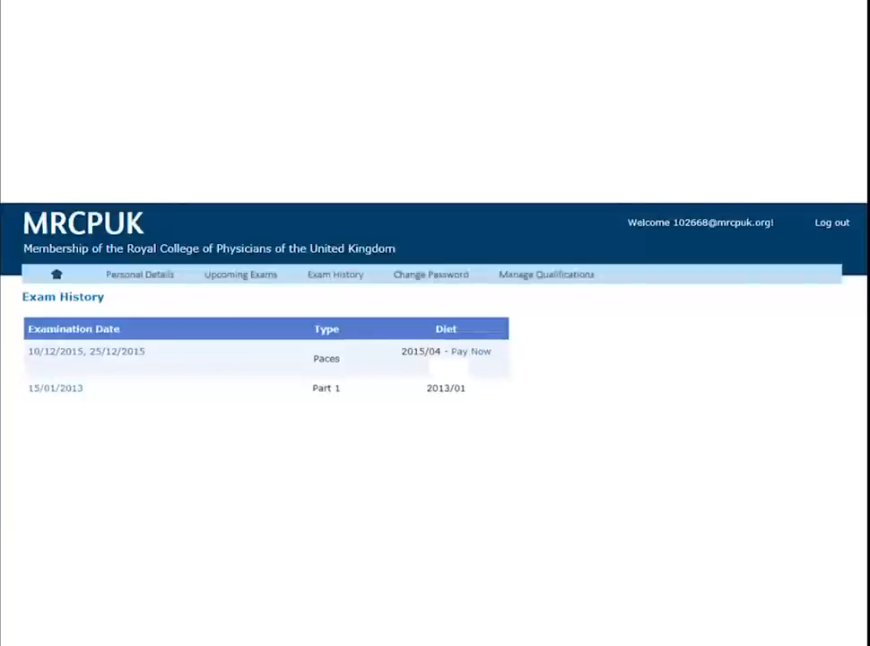
pyautogui.click(470, 351)
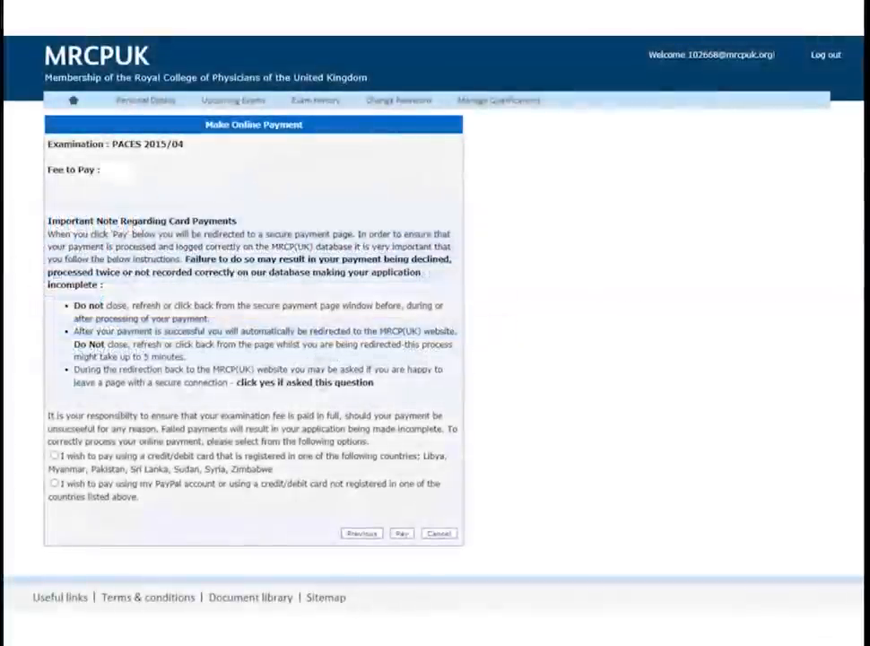